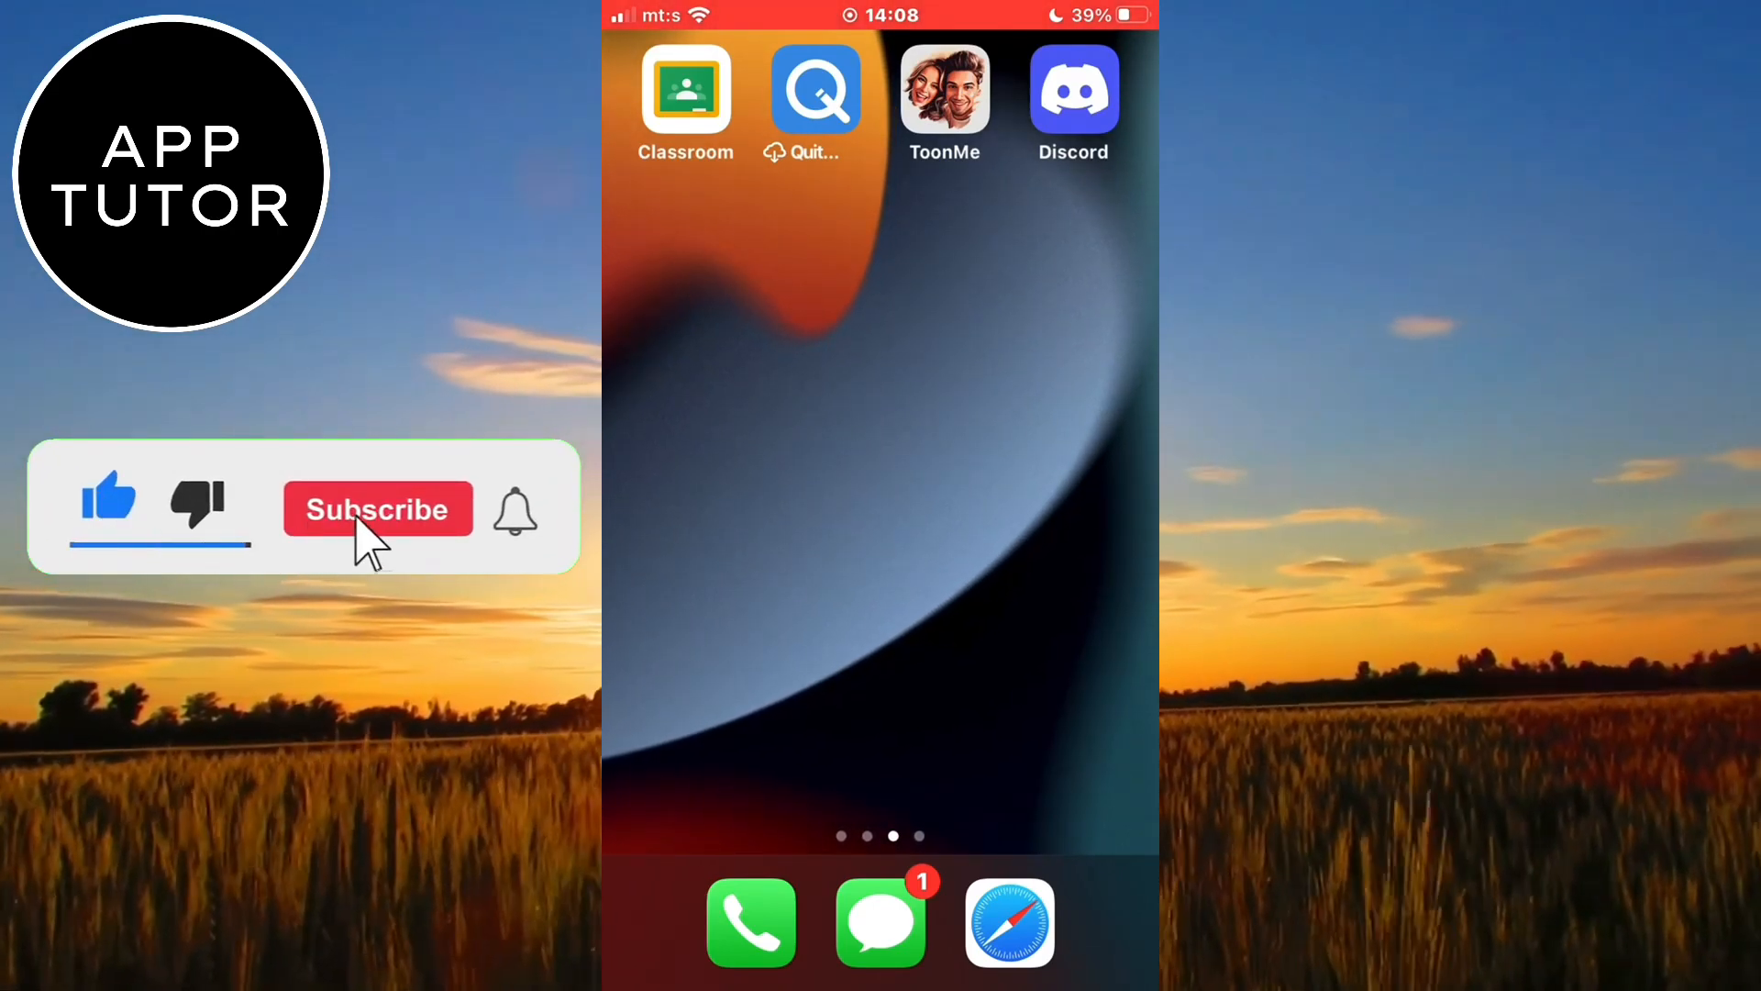
# - Launch Discord and navigate from the direct messages menu through your profile to Advanced settings
pyautogui.click(377, 509)
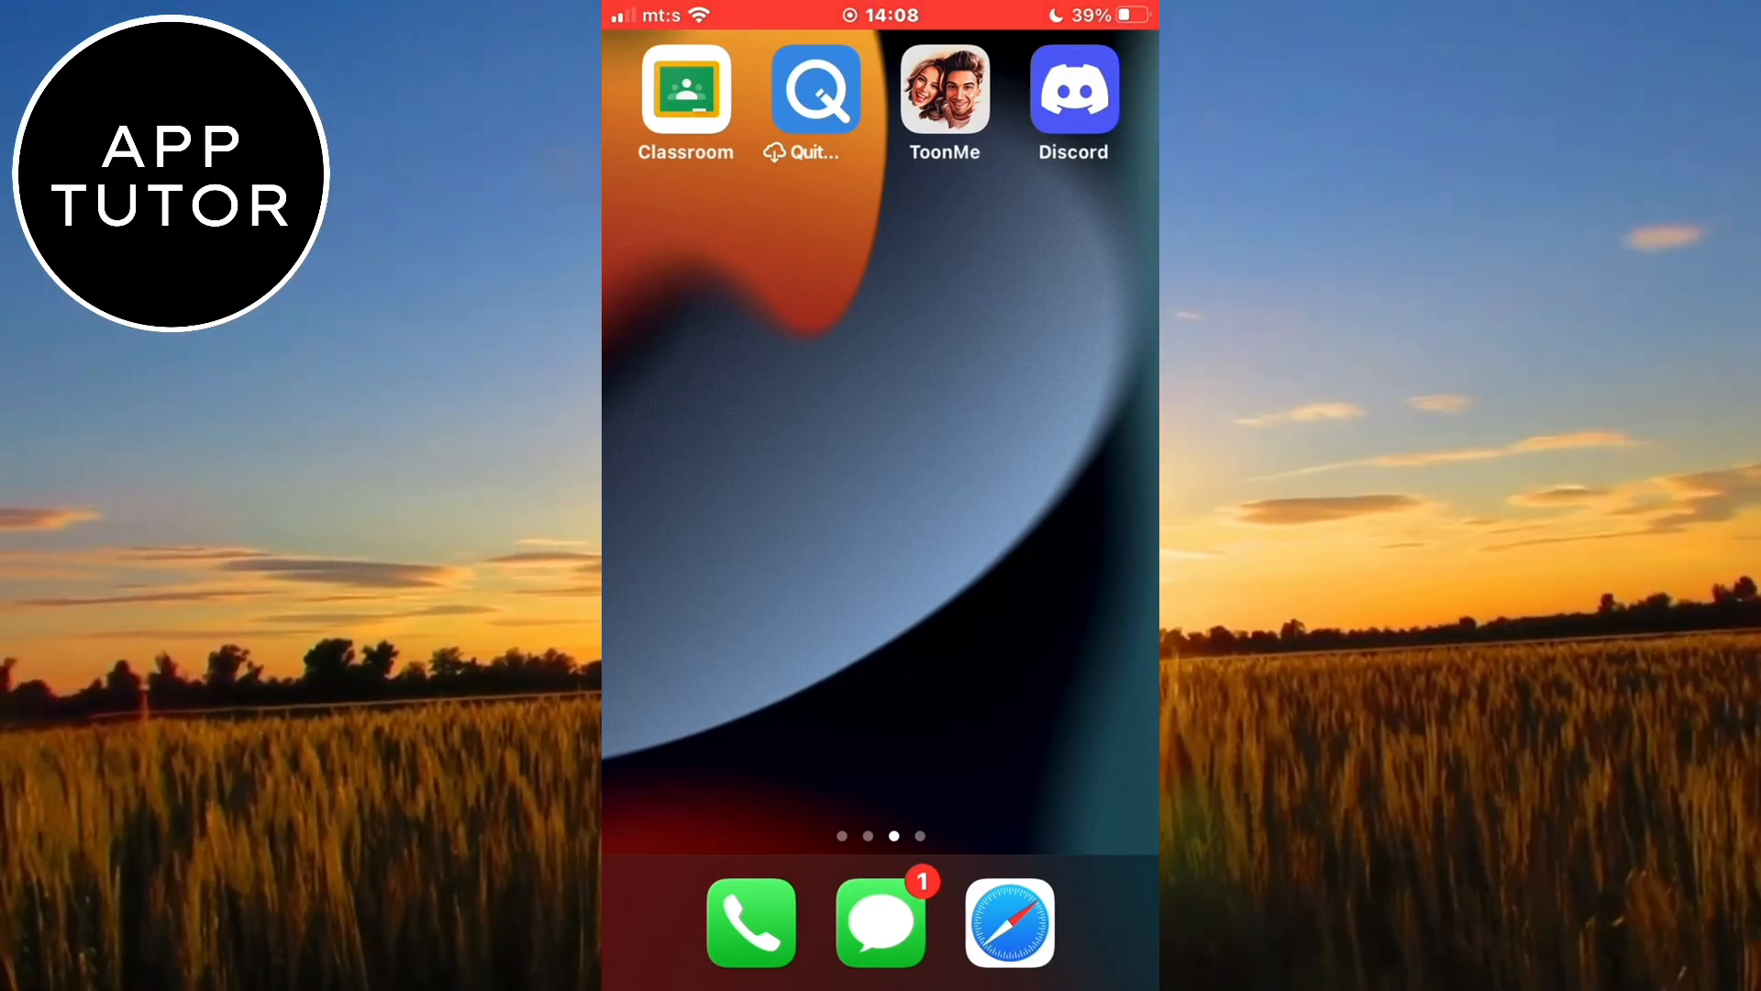
pyautogui.click(1072, 89)
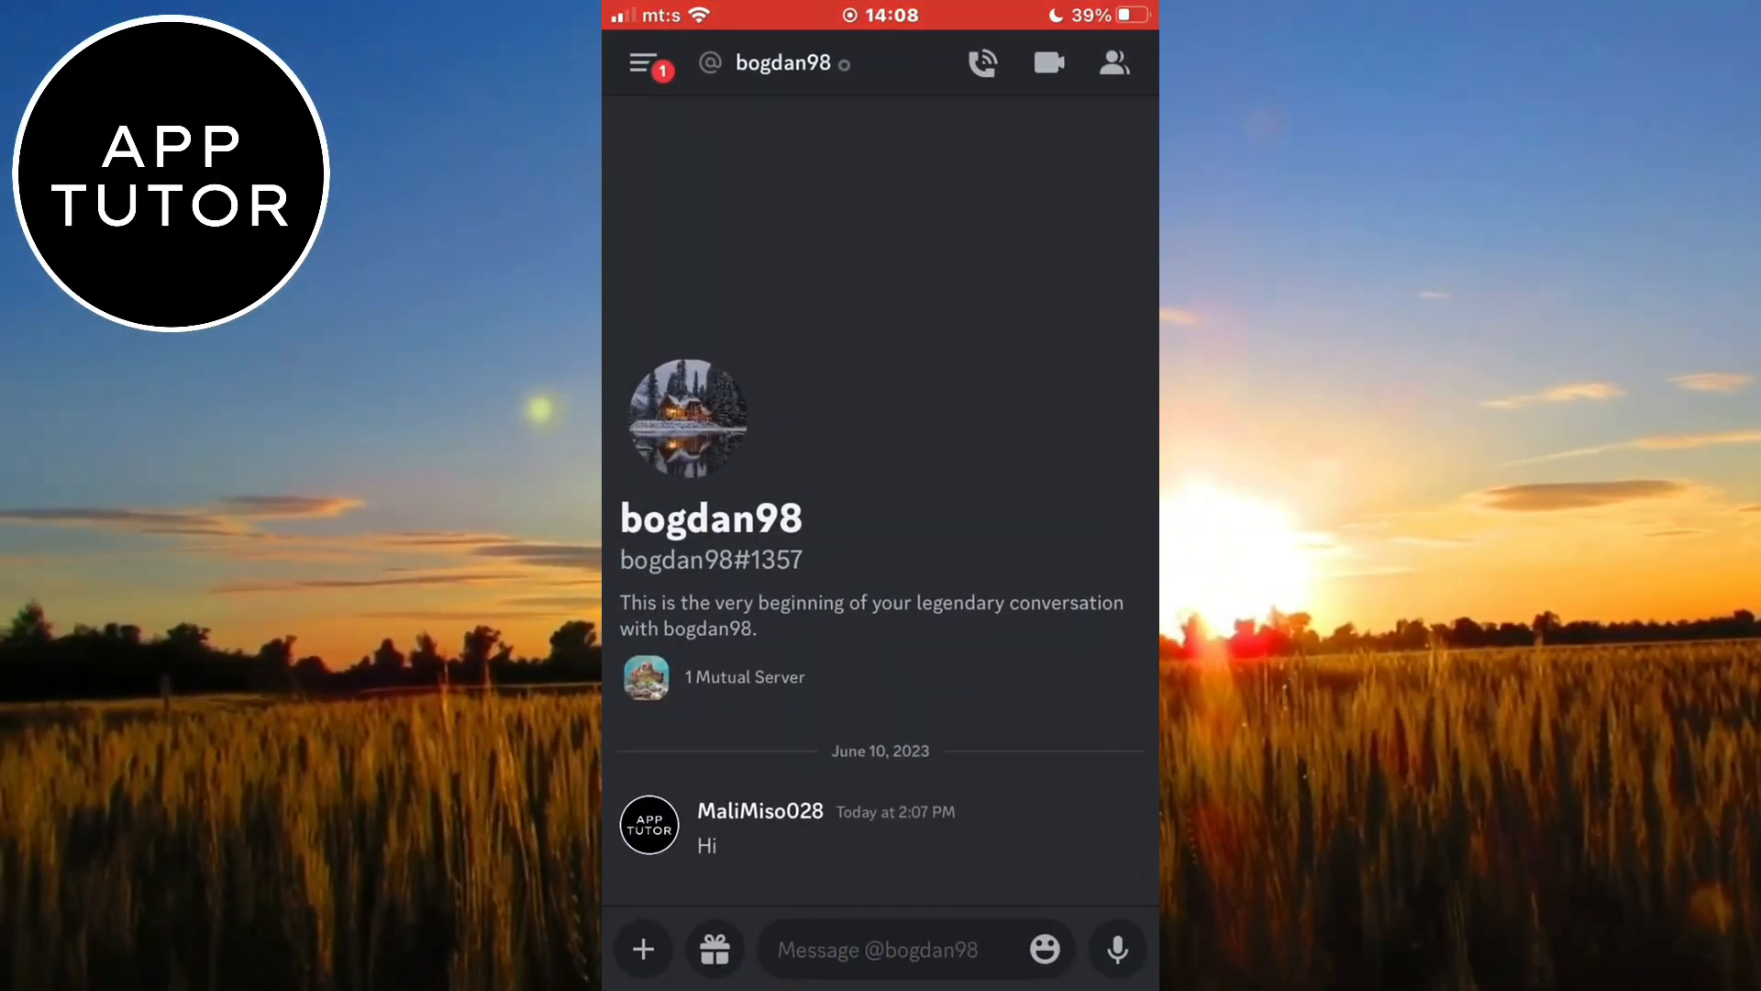
pyautogui.click(643, 62)
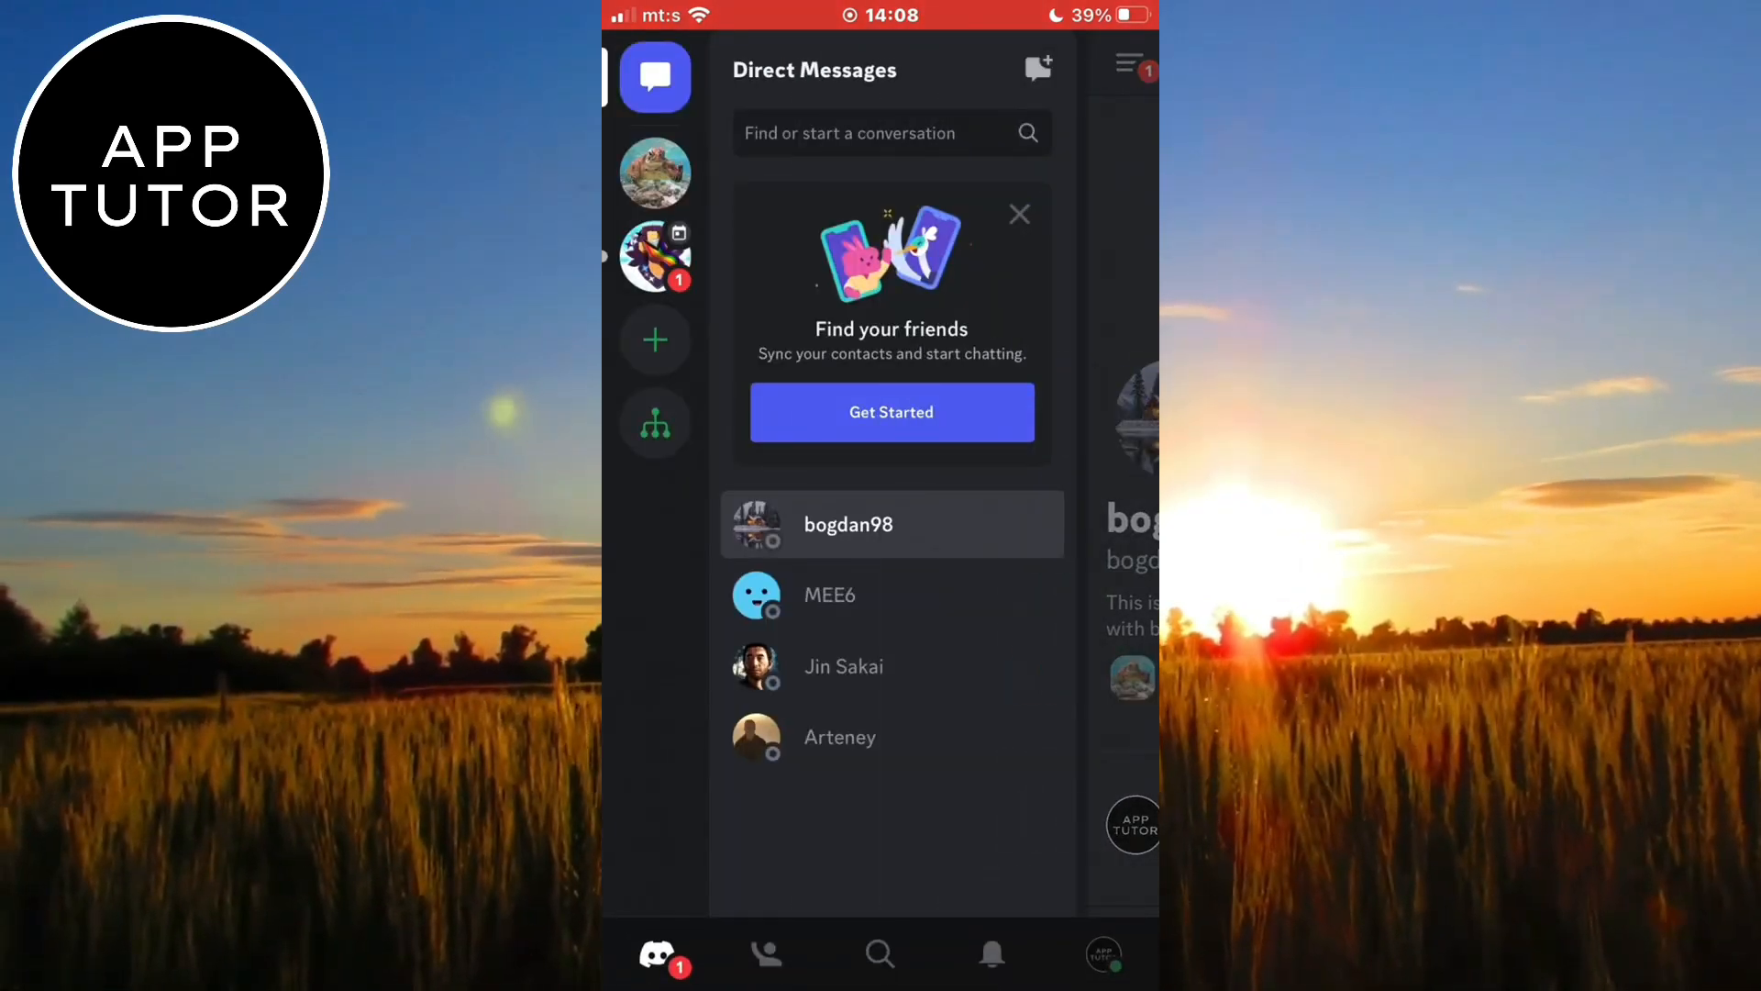
pyautogui.click(1102, 954)
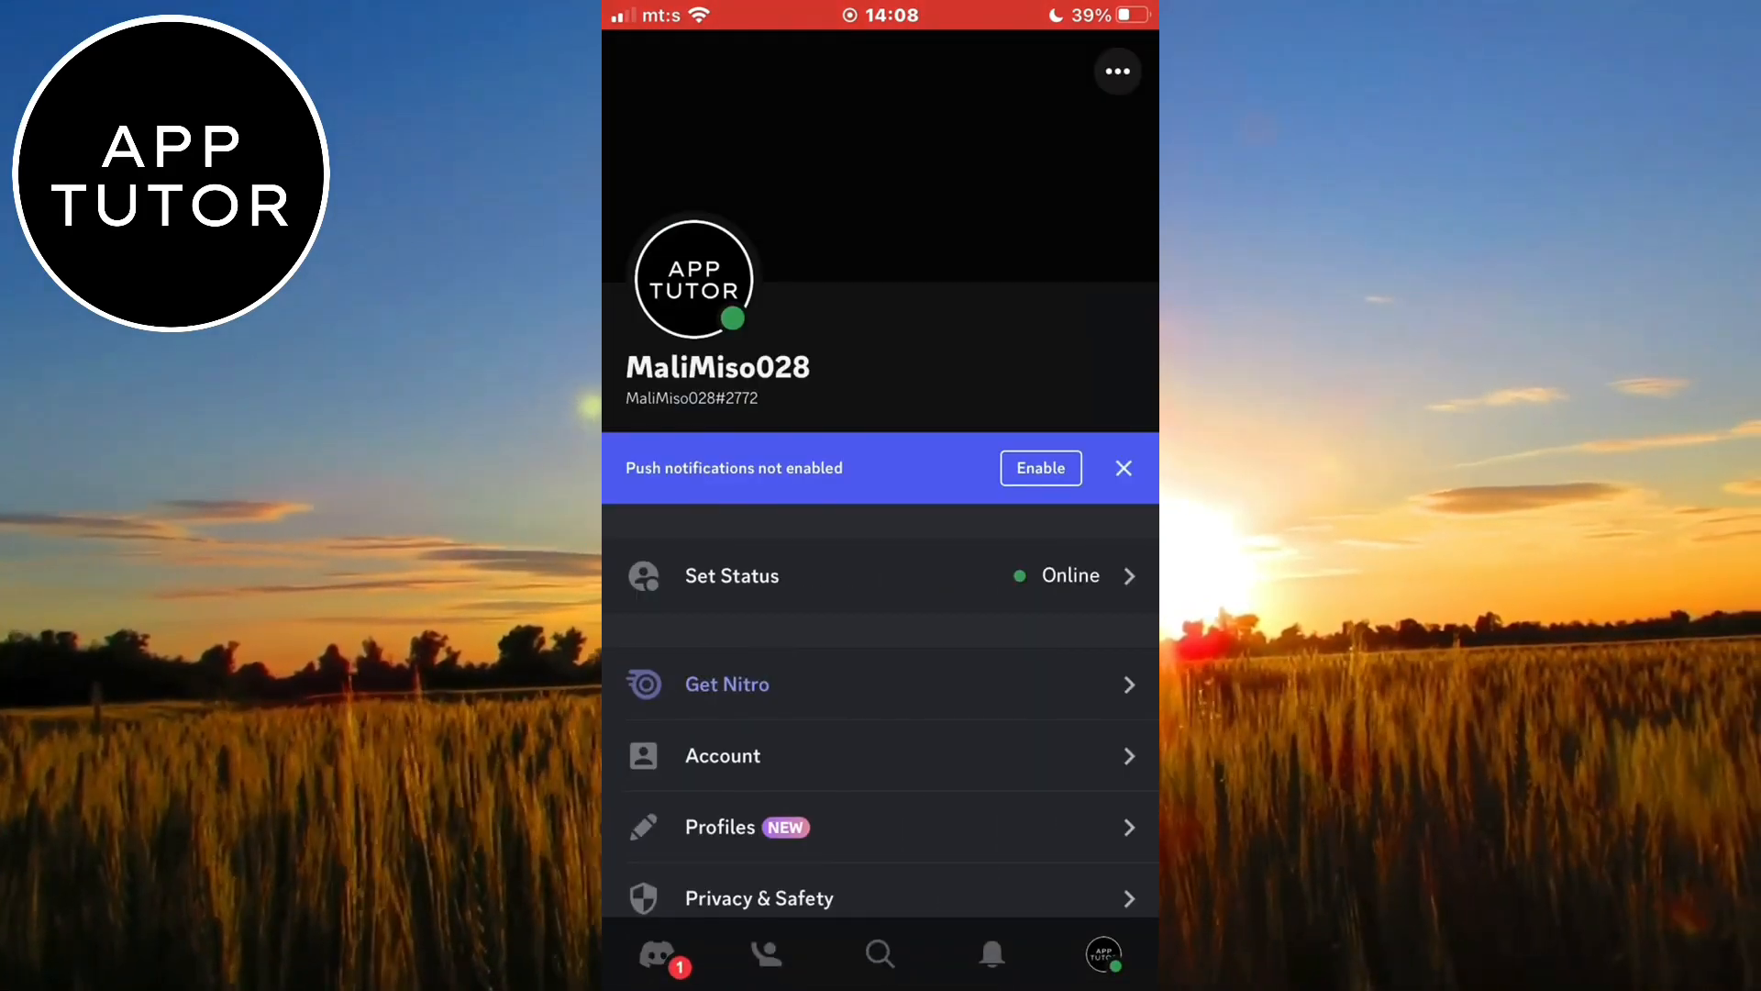
pyautogui.scroll(3)
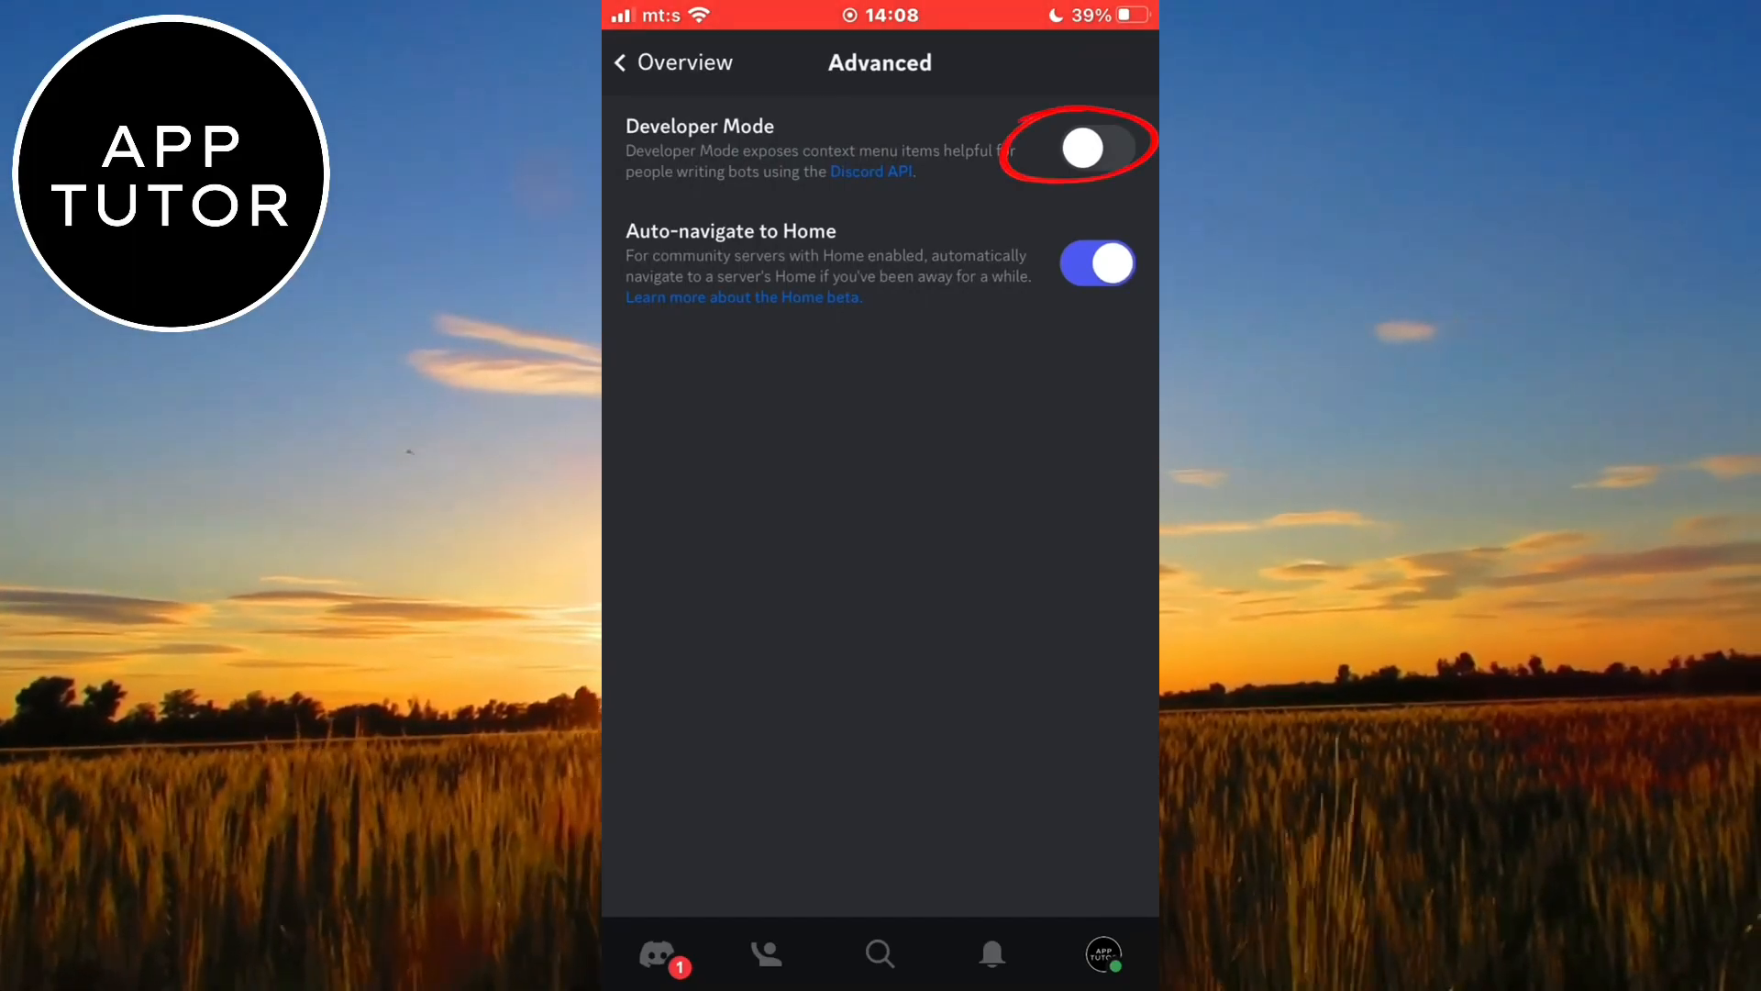
# - Enable Developer Mode and copy the first direct-message contact's user ID
pyautogui.click(1096, 147)
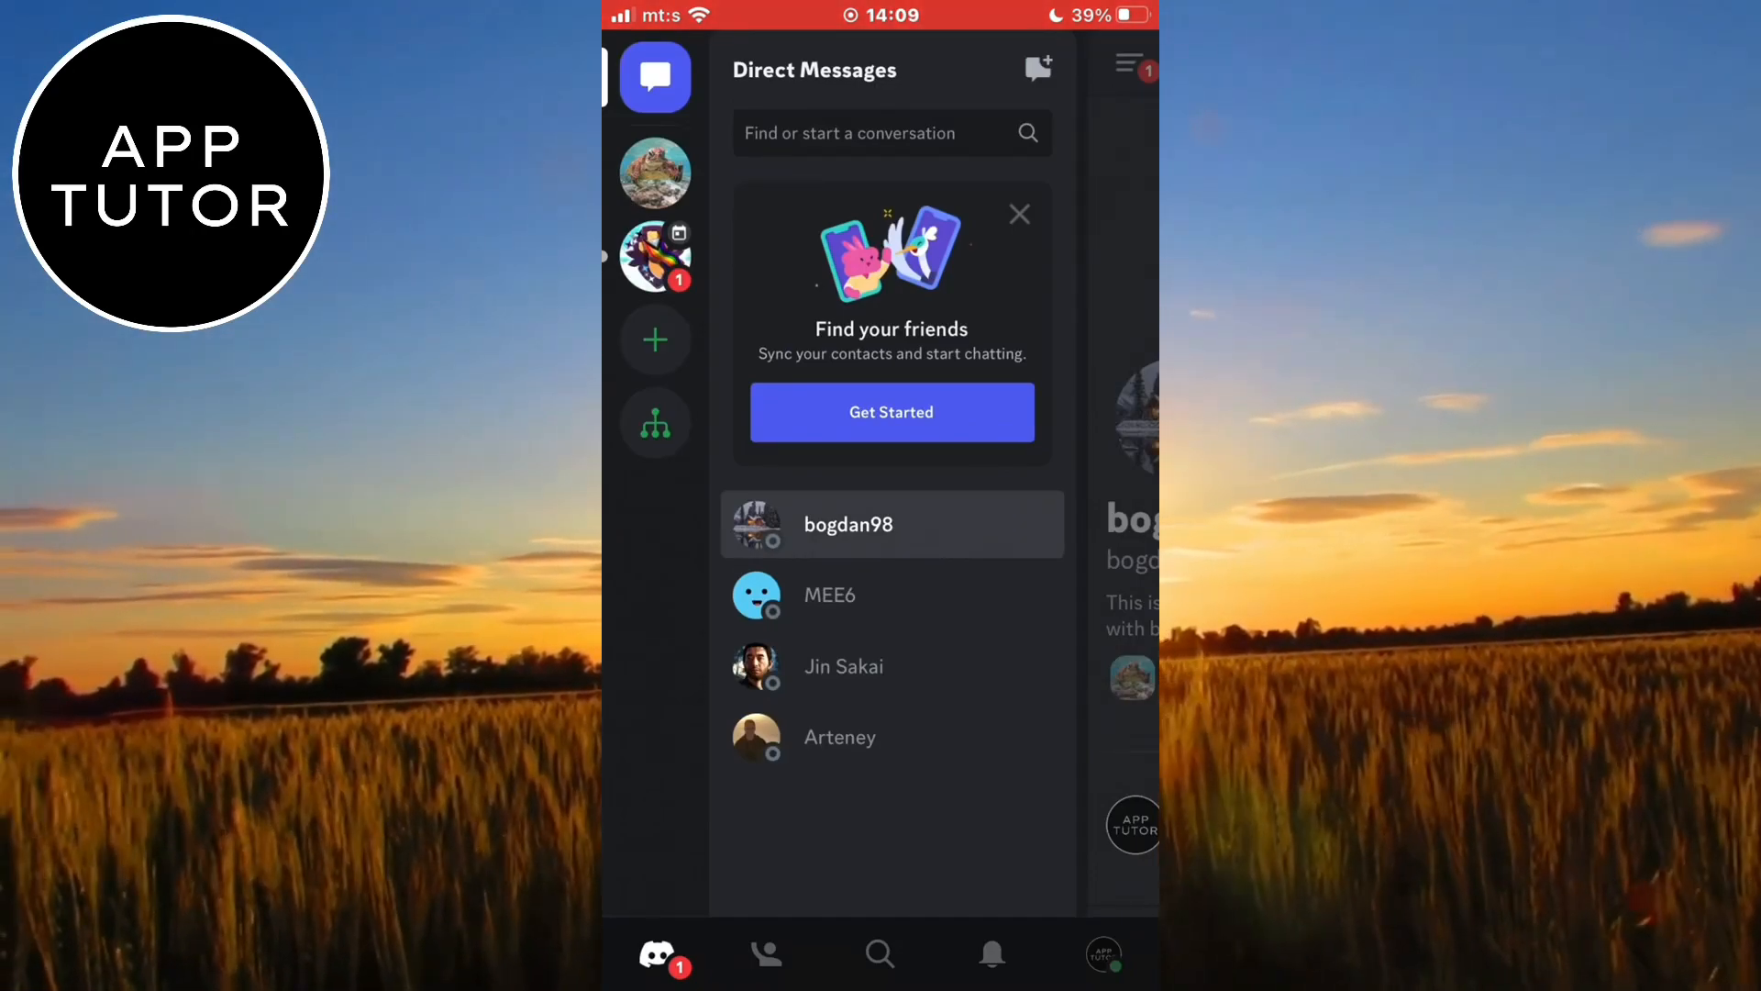
pyautogui.click(846, 524)
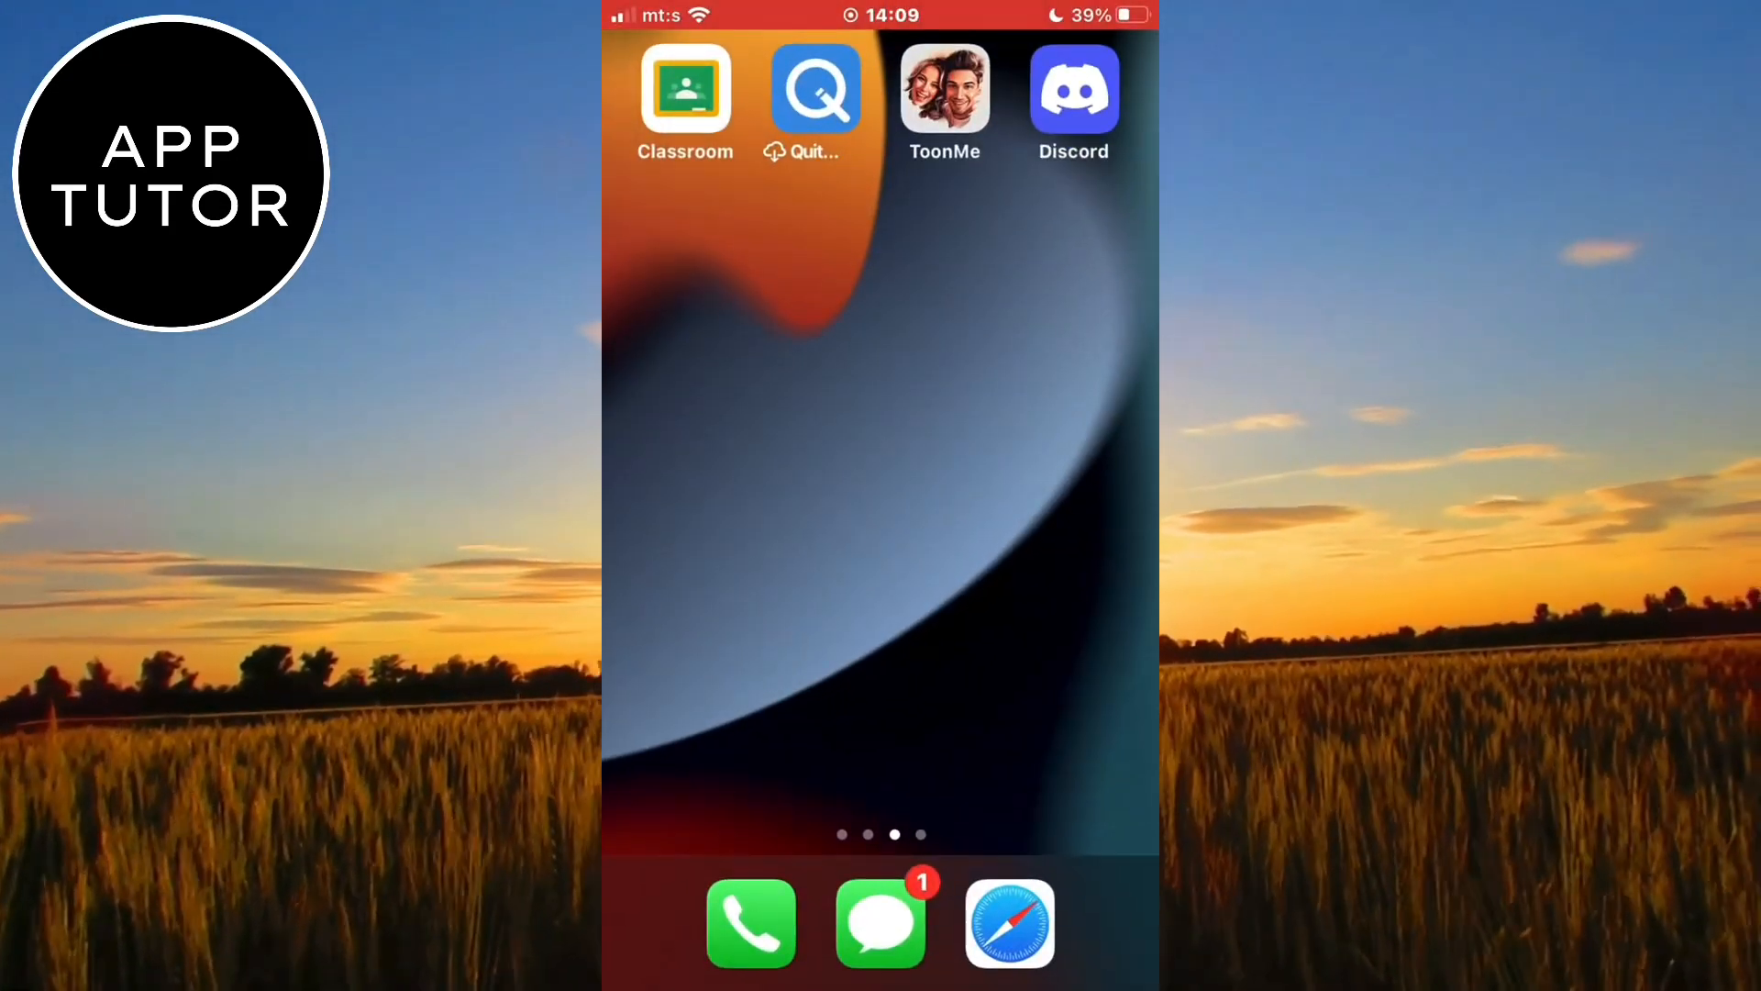
# - Swipe to the first home screen page and open the note containing discordapp.com/users/
pyautogui.hscroll(3)
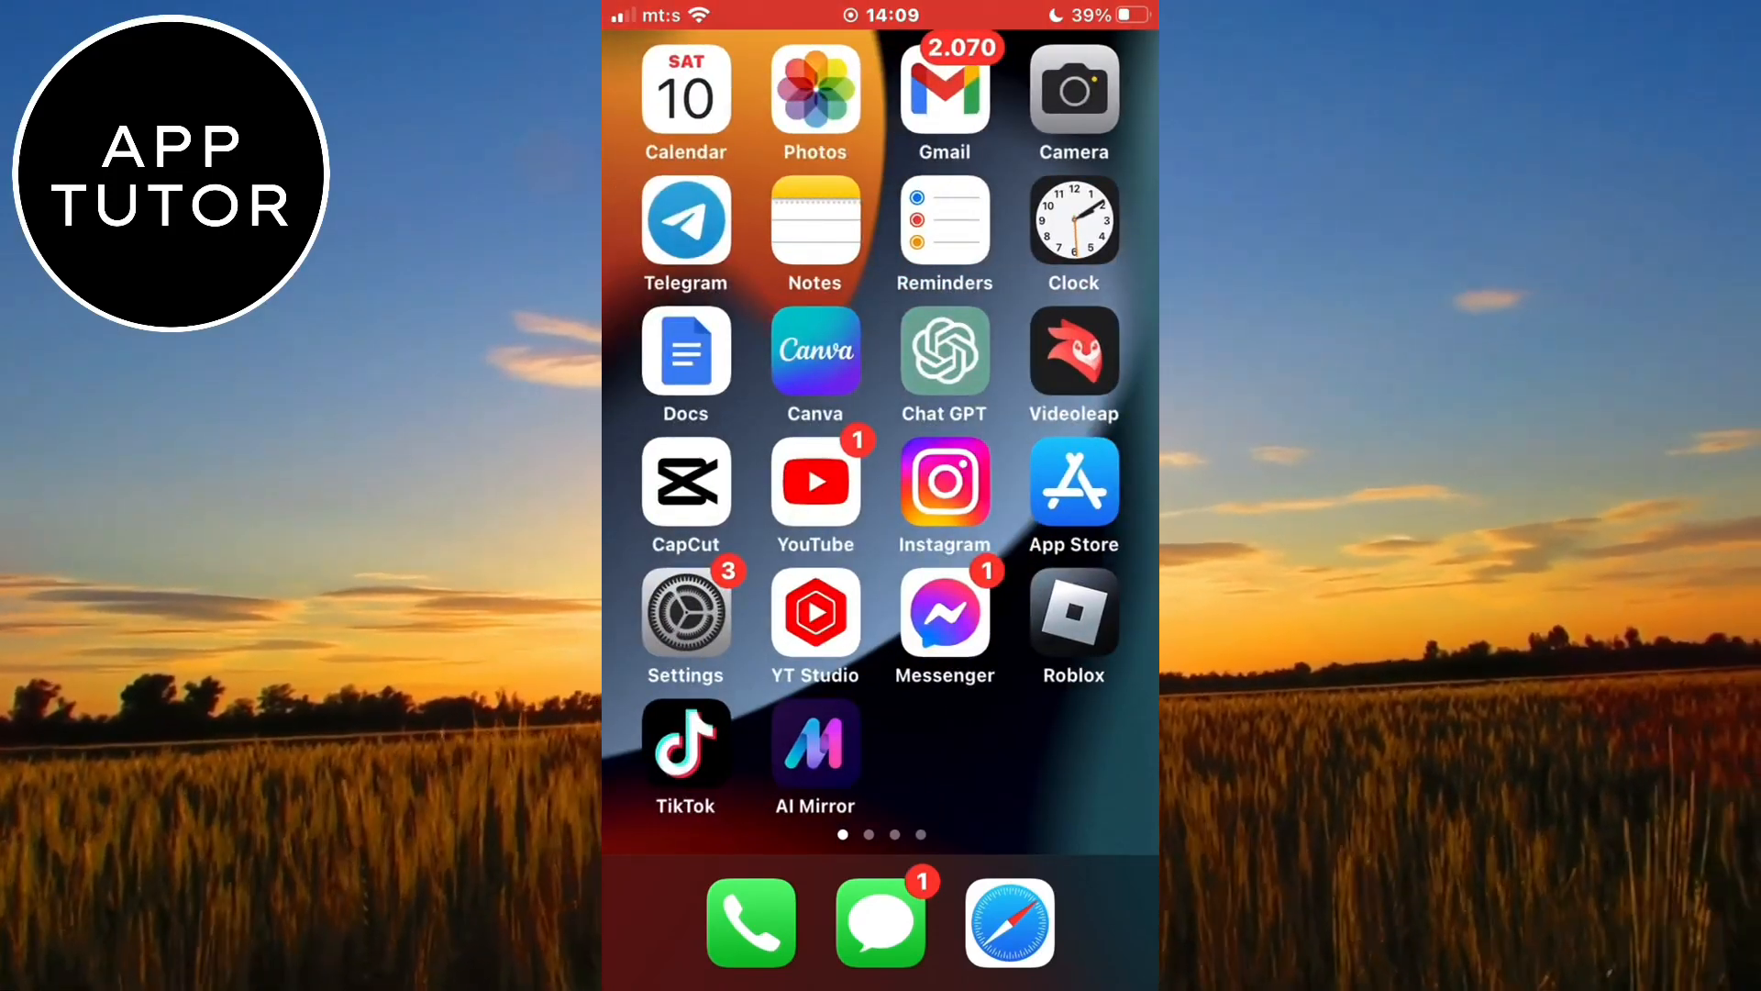
pyautogui.click(815, 234)
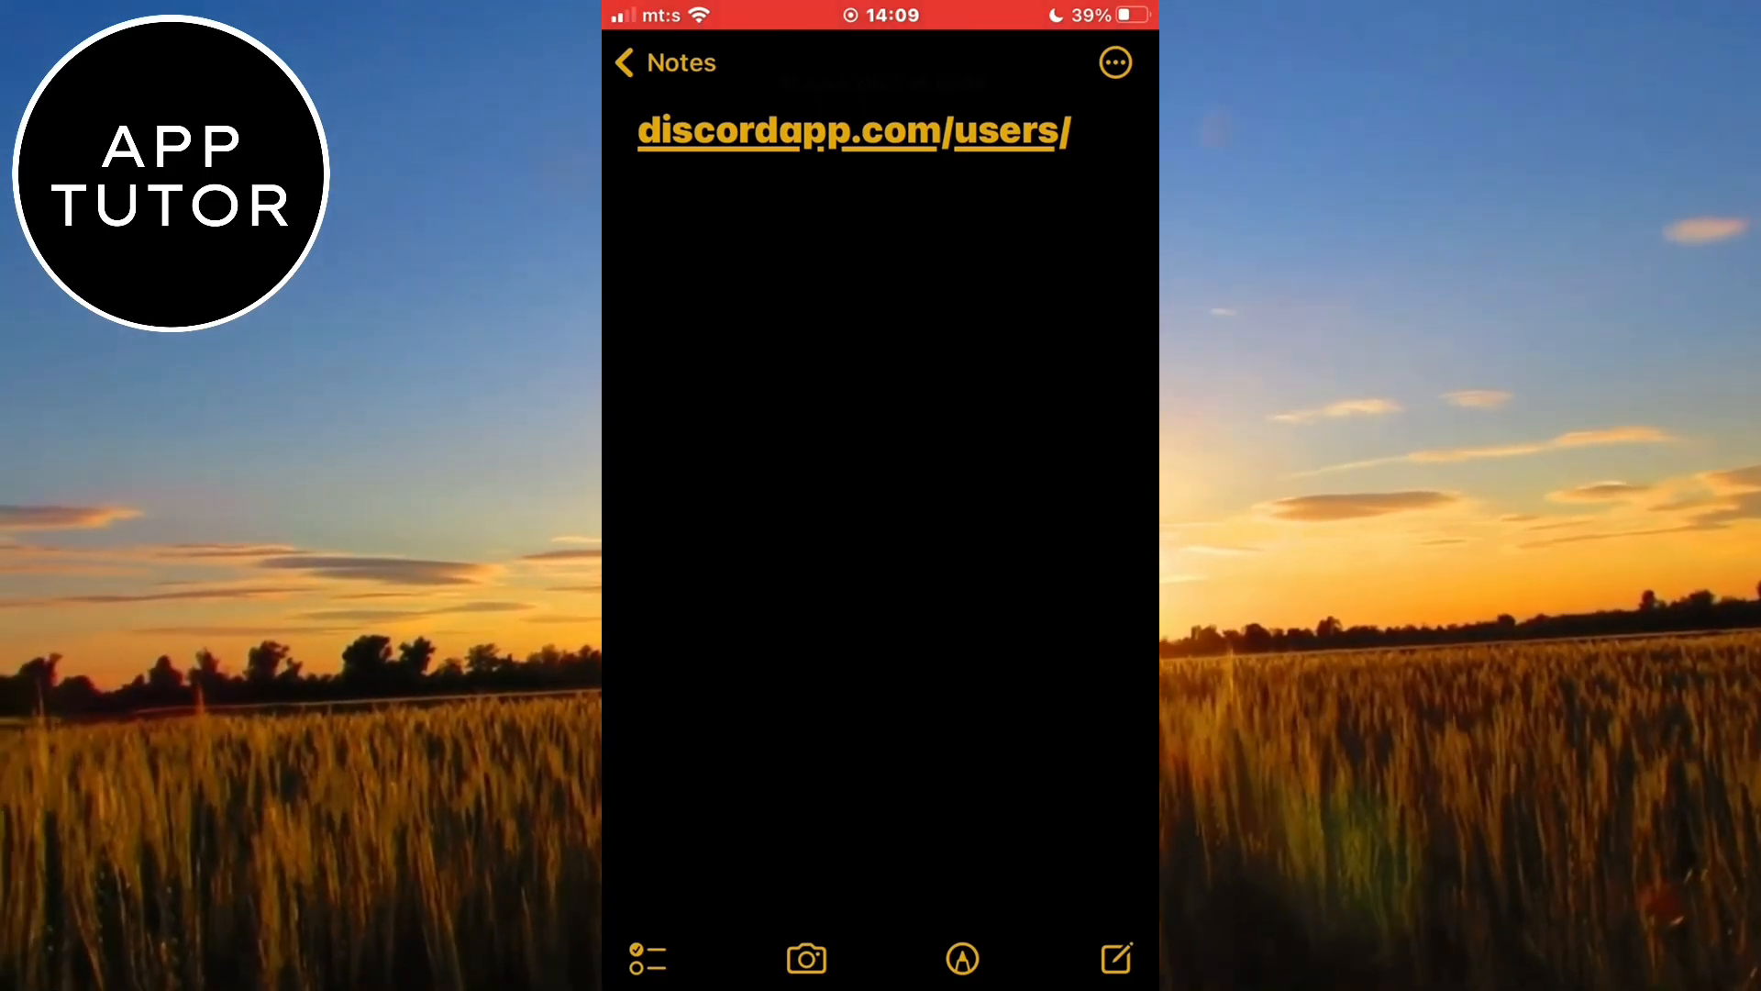
# - Paste the user ID after discordapp.com/users/ and select the full profile URL
pyautogui.click(854, 130)
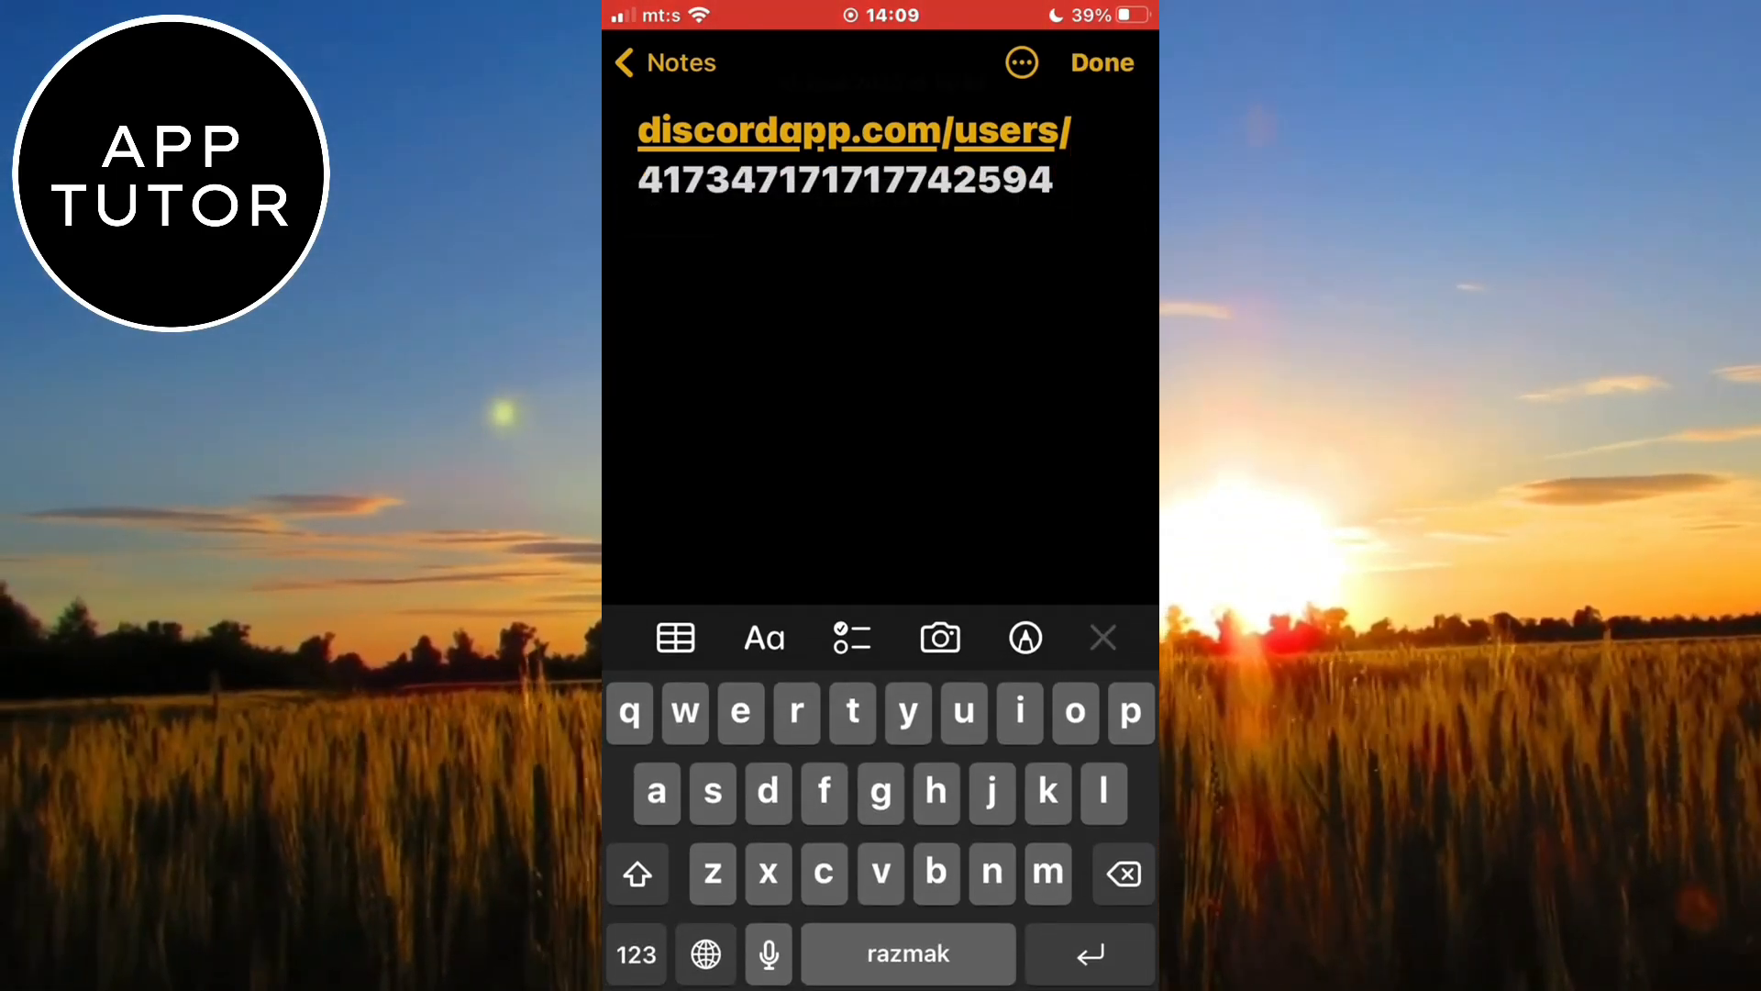
pyautogui.doubleClick(842, 155)
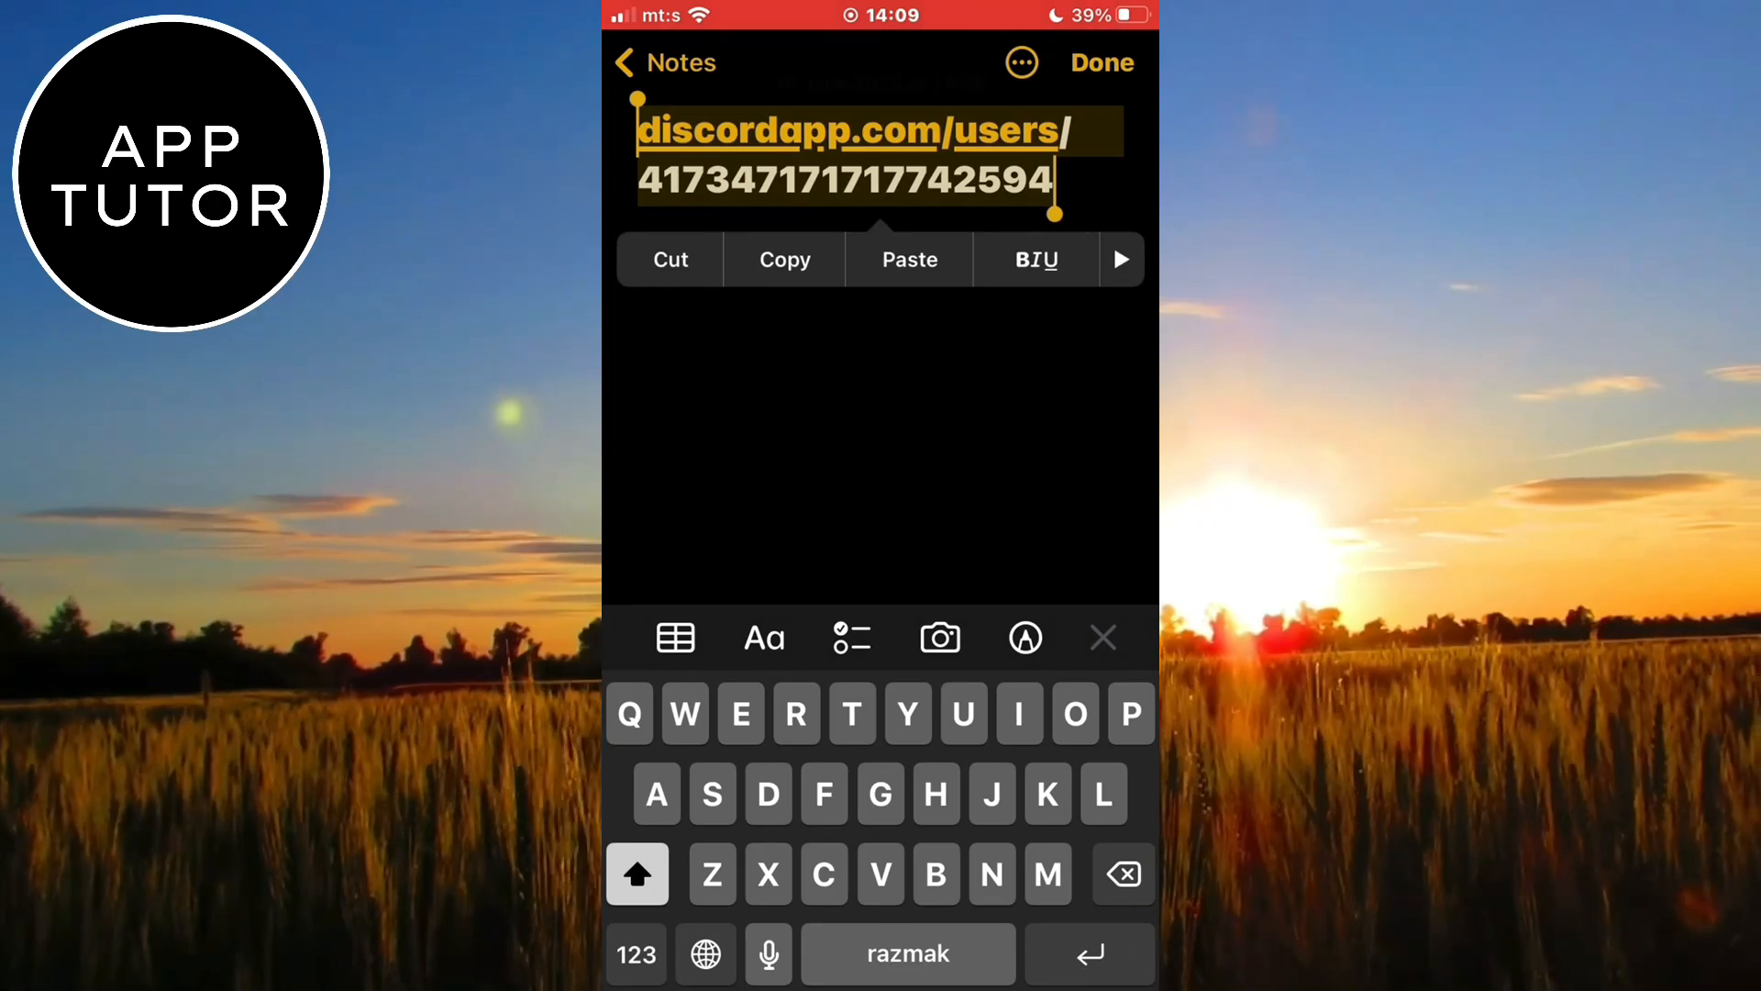